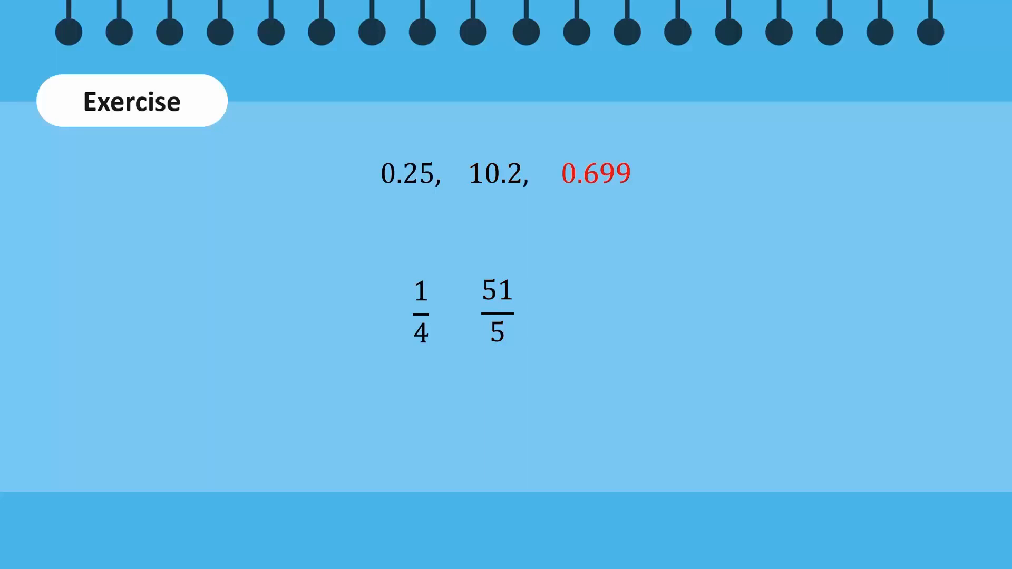
pyautogui.click(596, 173)
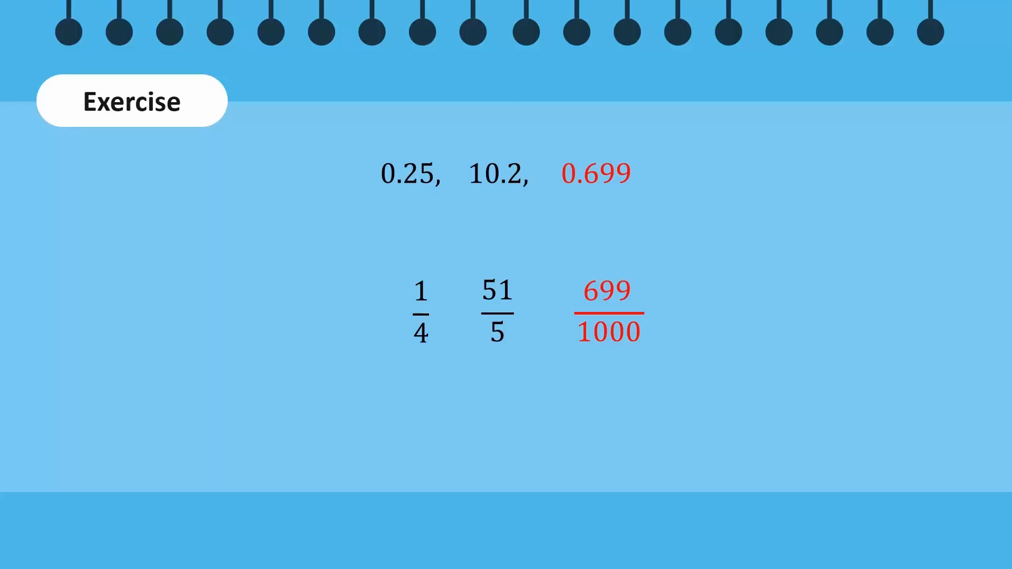